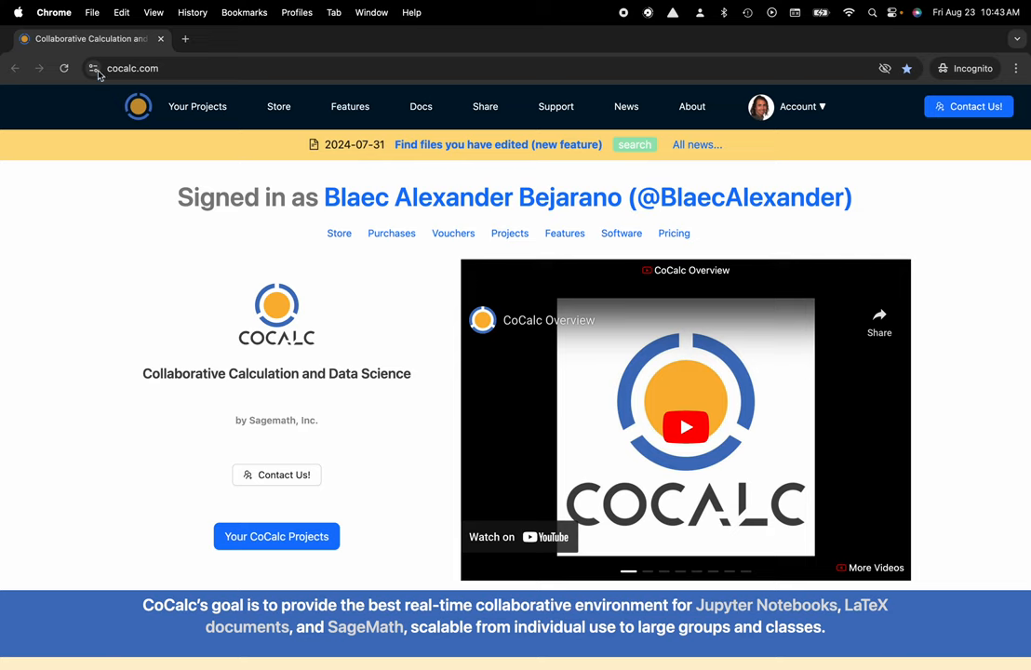
# Step: Go to Your Projects, listing My Project and MTH355 as running
pyautogui.click(197, 106)
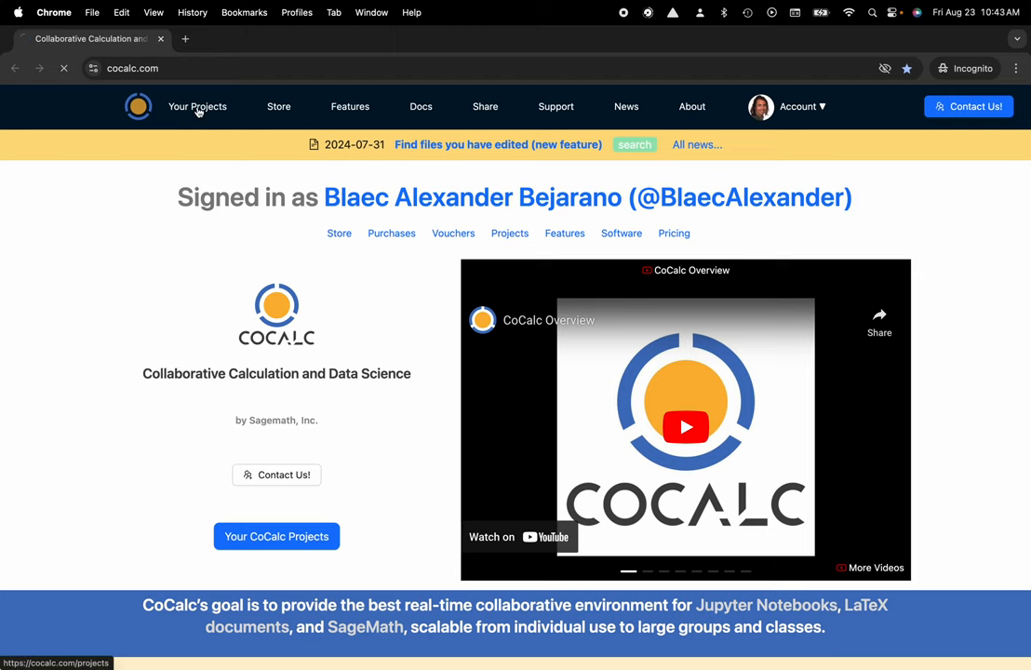
pyautogui.click(198, 106)
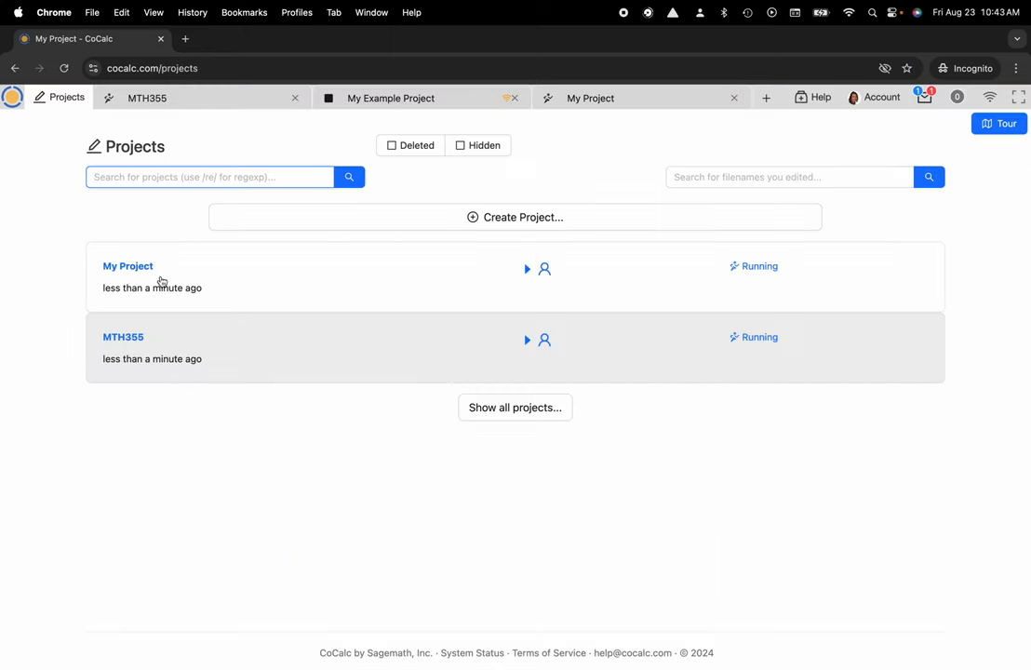
# Step: Enter My Project to see My Course.course and the Handouts, Exams, Assignments folders
pyautogui.click(127, 266)
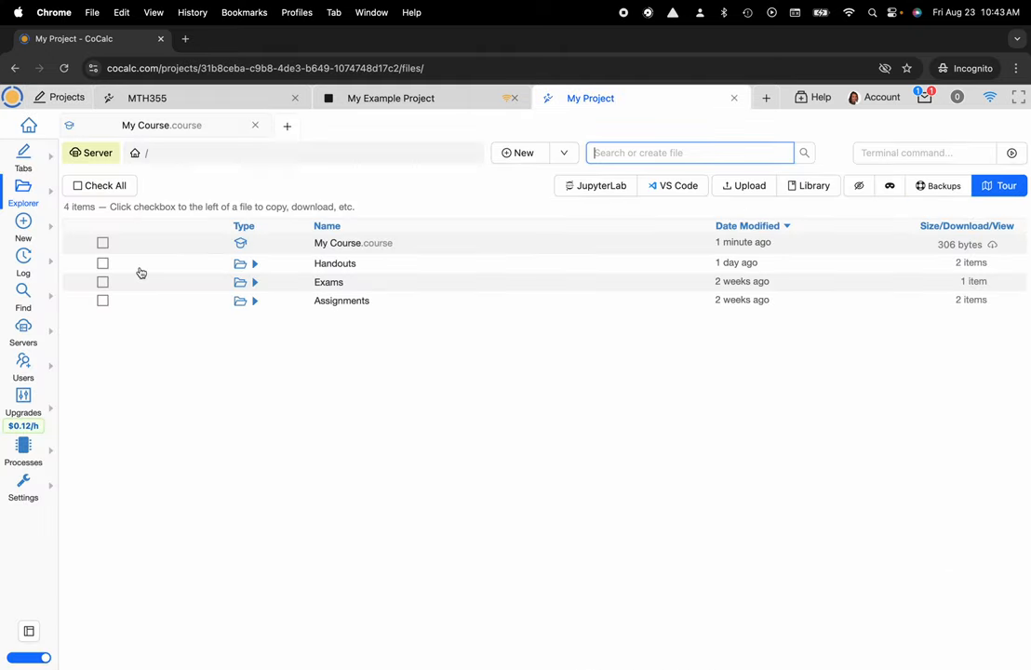
pyautogui.moveTo(404, 247)
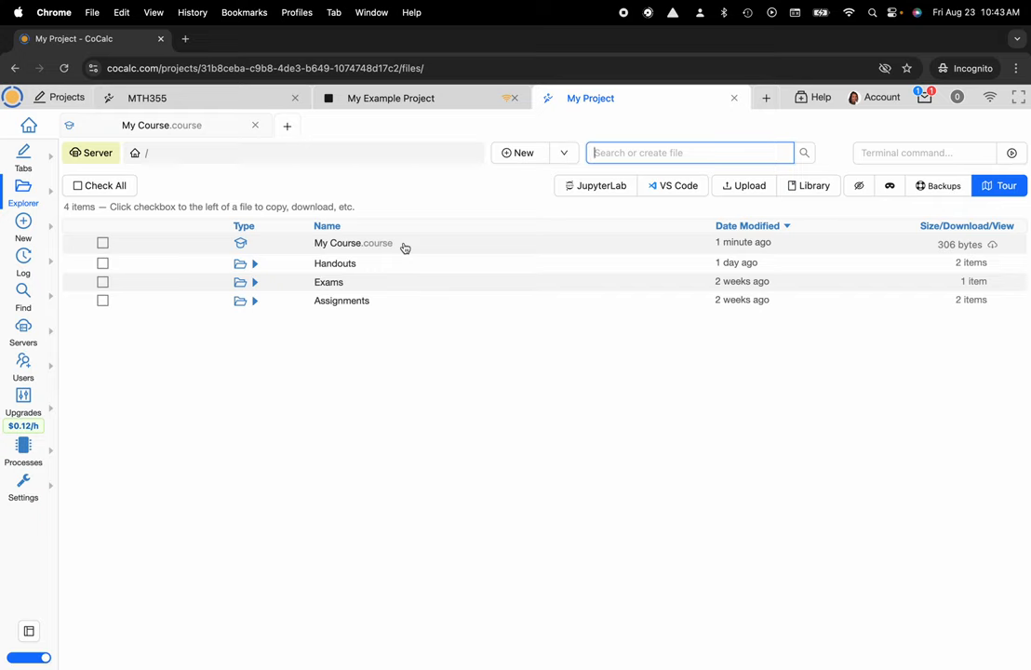
pyautogui.moveTo(353, 242)
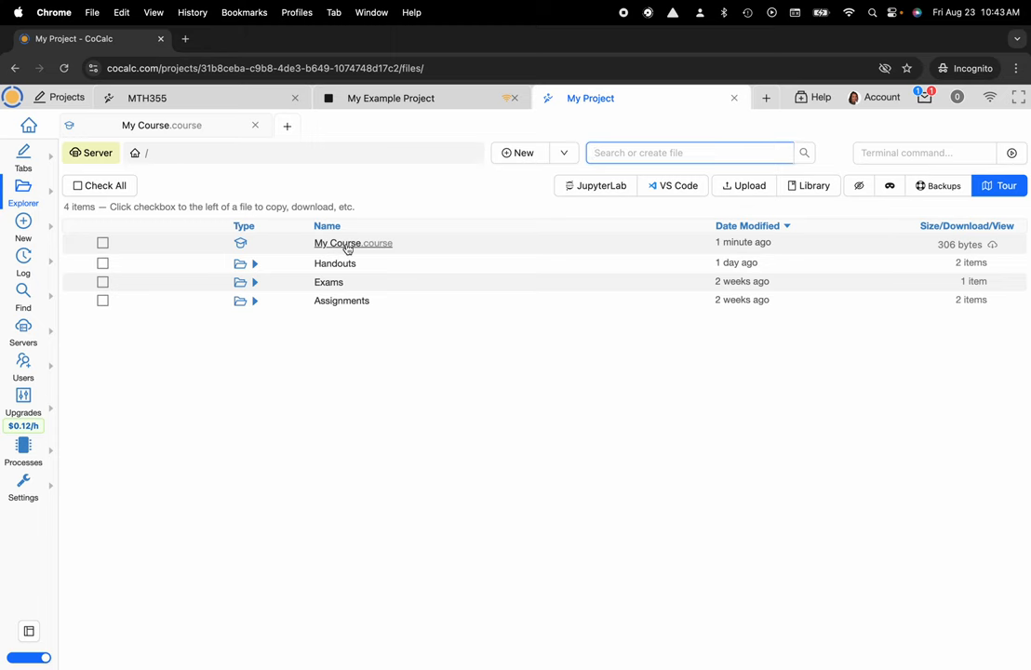
# Step: Load My Course.course and show its empty Handouts (0) section
pyautogui.click(353, 242)
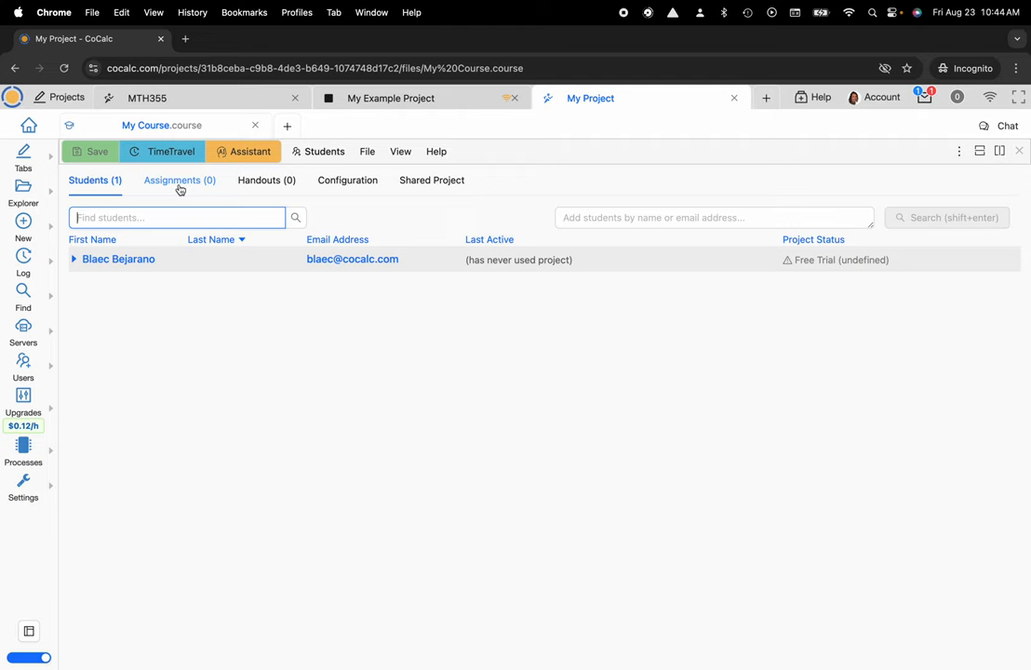
pyautogui.moveTo(266, 178)
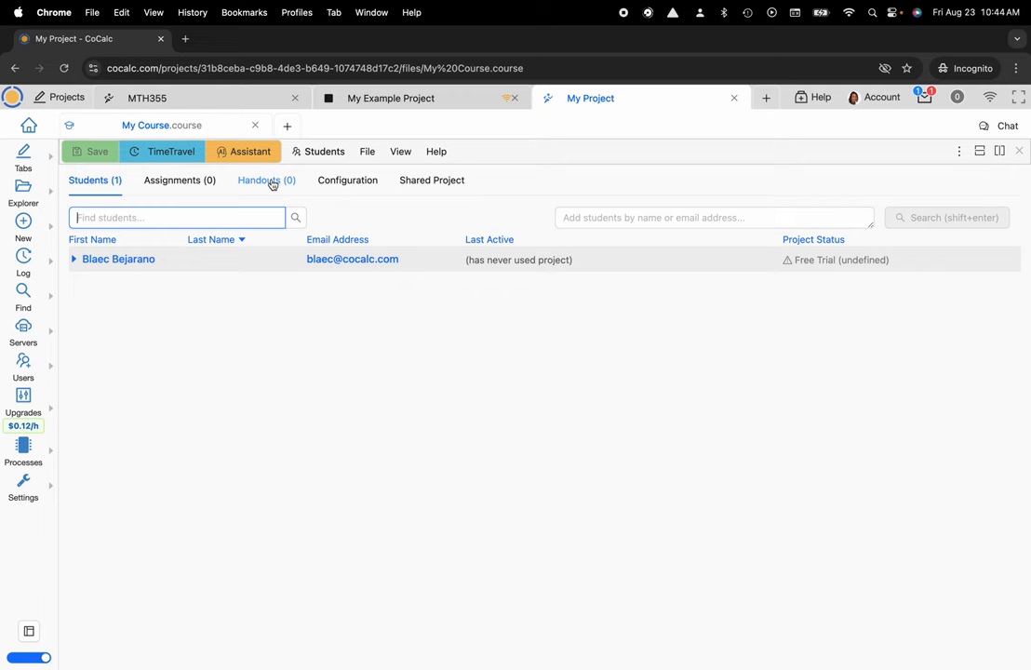
pyautogui.moveTo(268, 178)
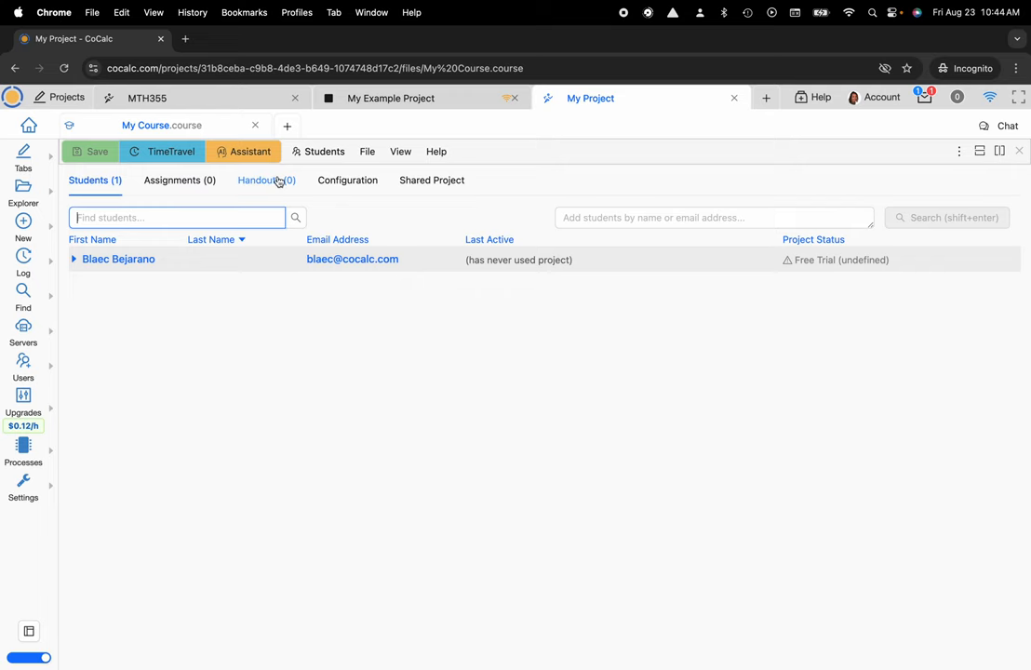
pyautogui.click(266, 179)
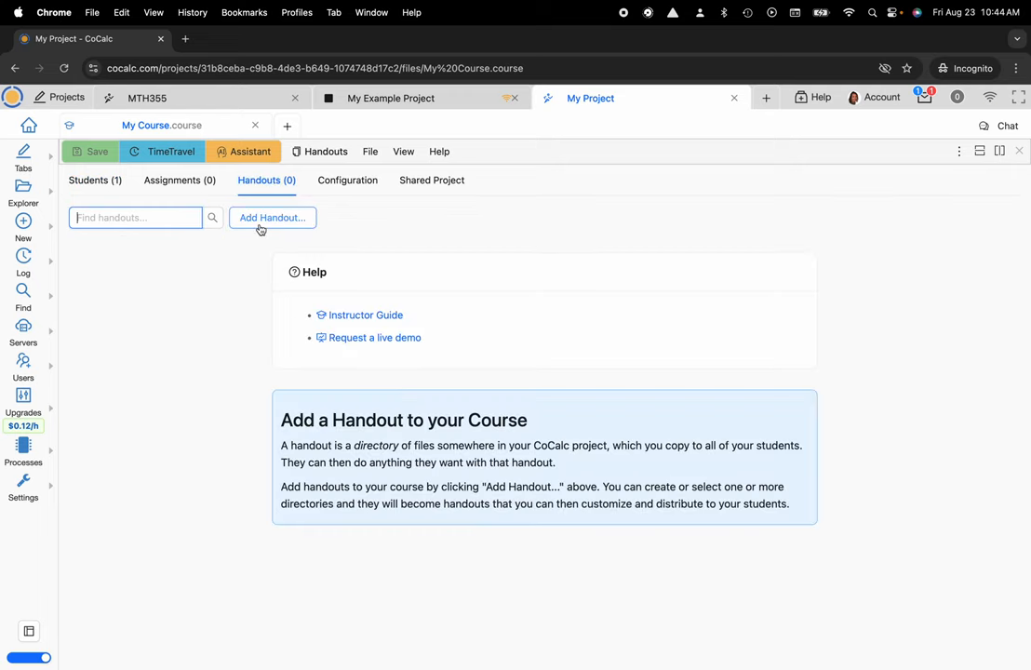
# Step: Add Handouts/Handout 1 as a course handout, listed with 0 of 1 transferred
pyautogui.click(271, 215)
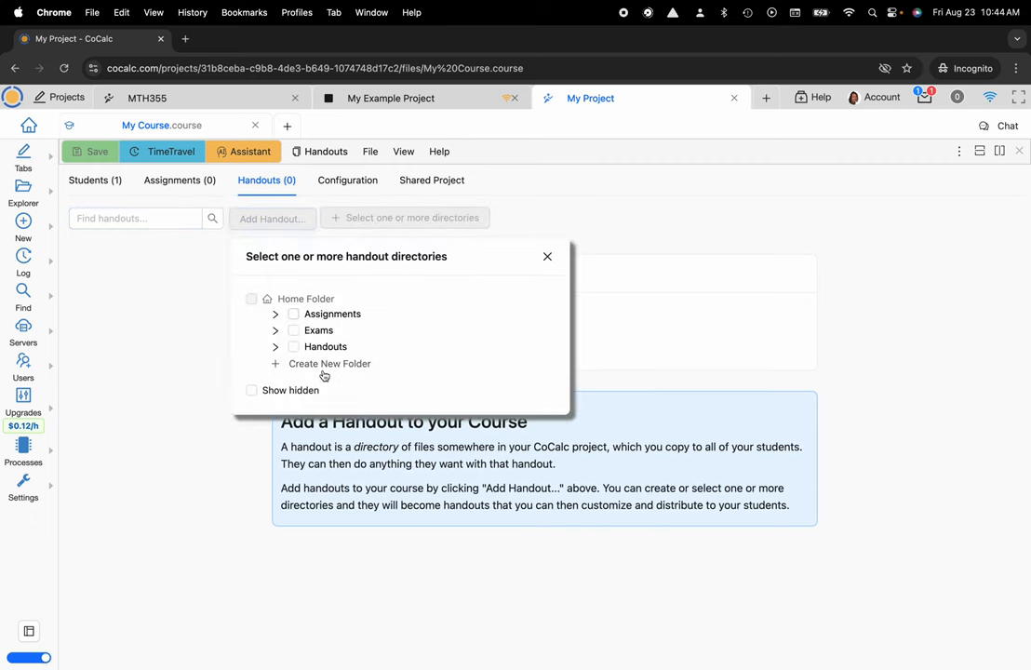
pyautogui.moveTo(313, 313)
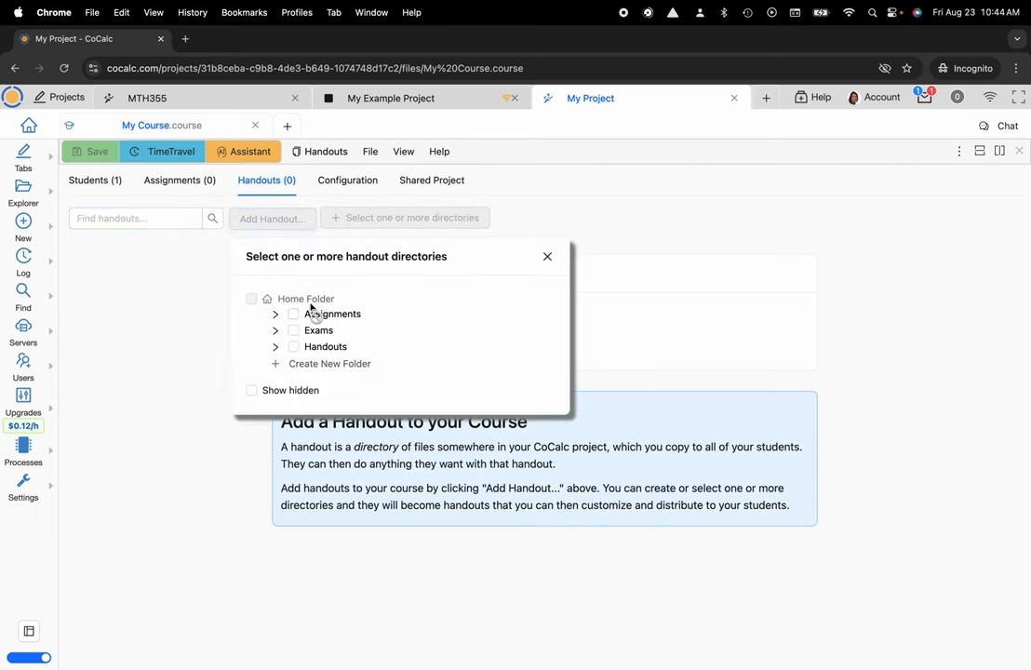
pyautogui.click(276, 346)
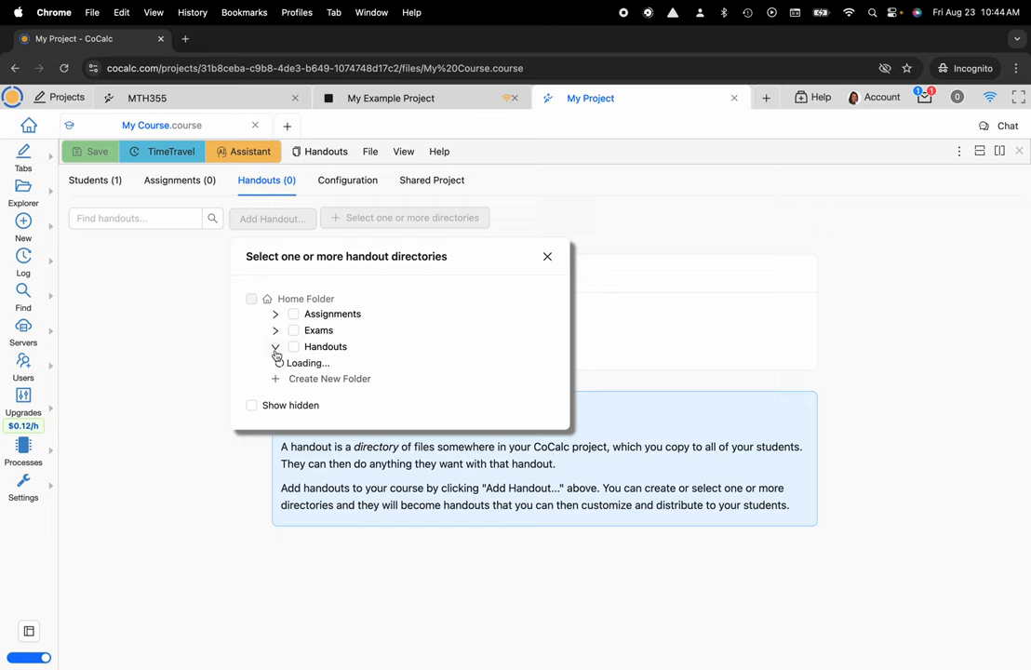
pyautogui.click(276, 346)
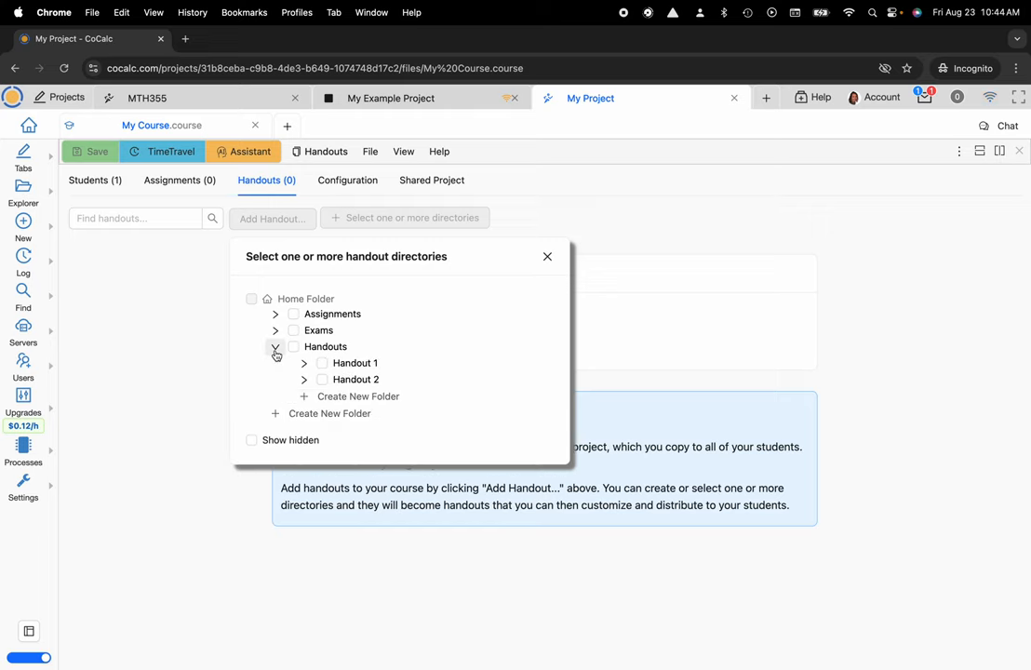
pyautogui.click(322, 363)
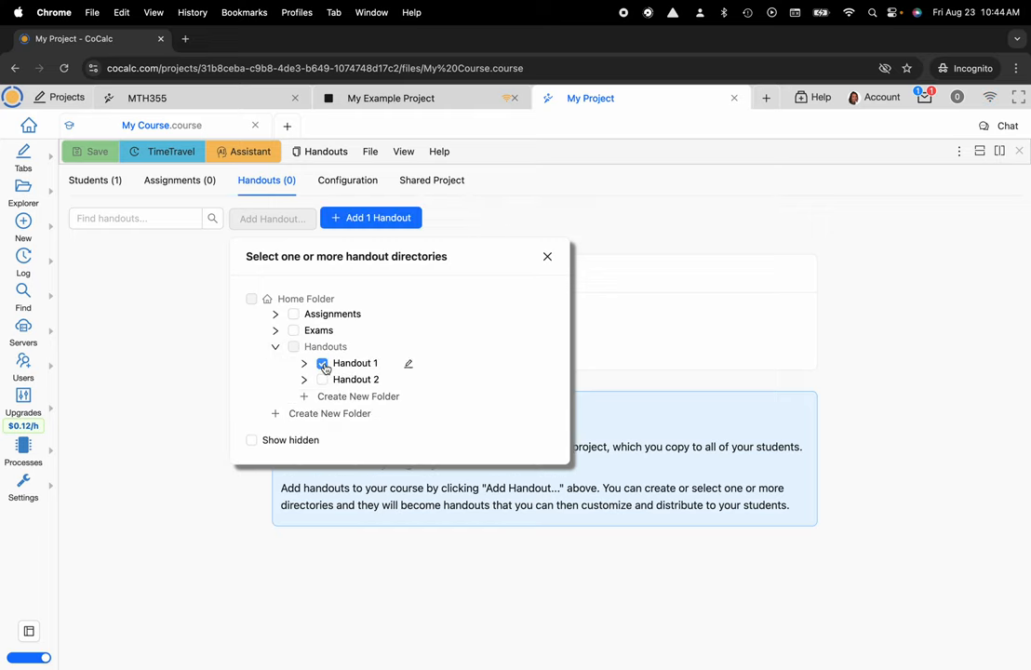
pyautogui.click(321, 363)
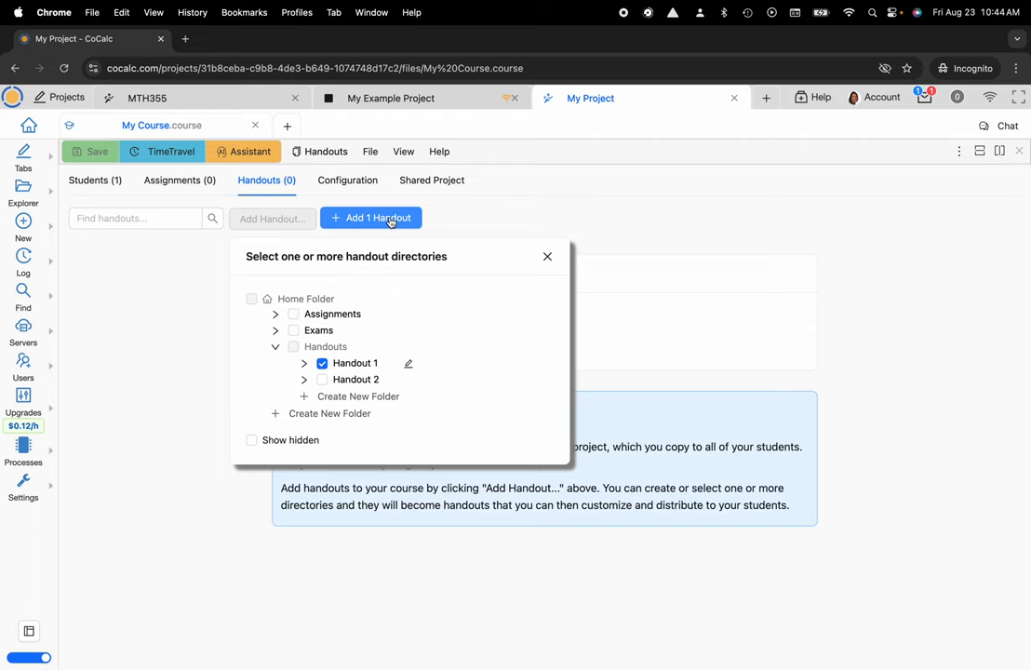
pyautogui.click(371, 216)
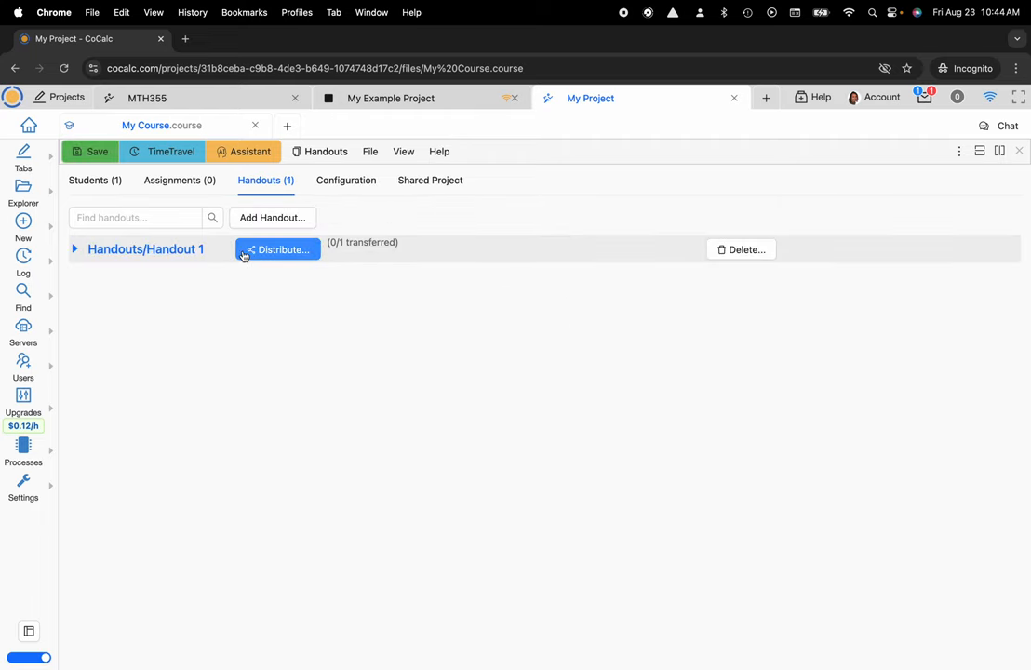
pyautogui.moveTo(279, 249)
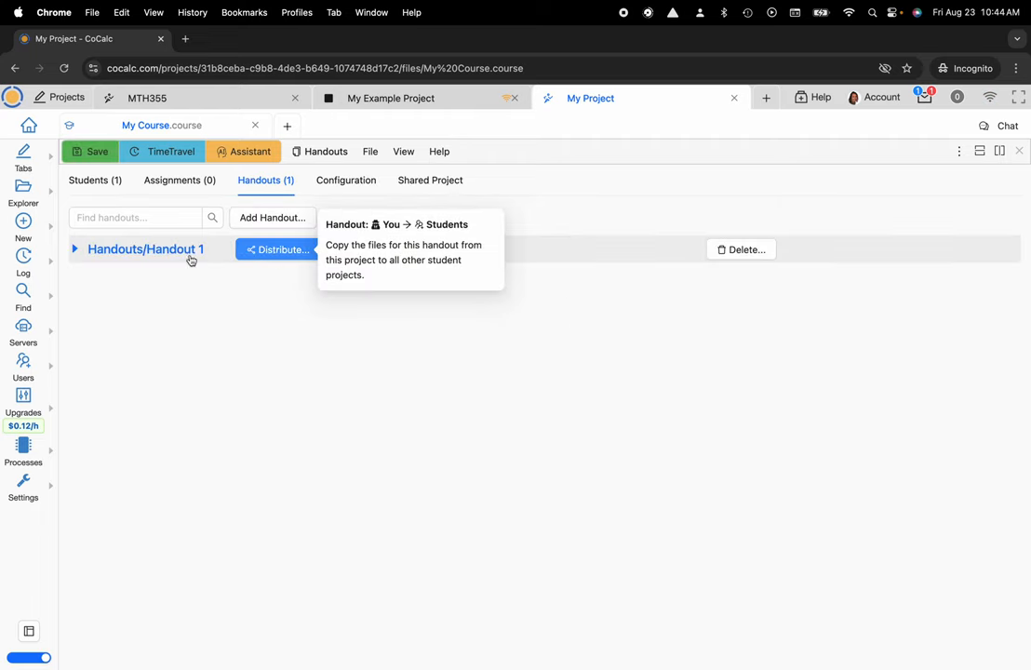
pyautogui.click(277, 249)
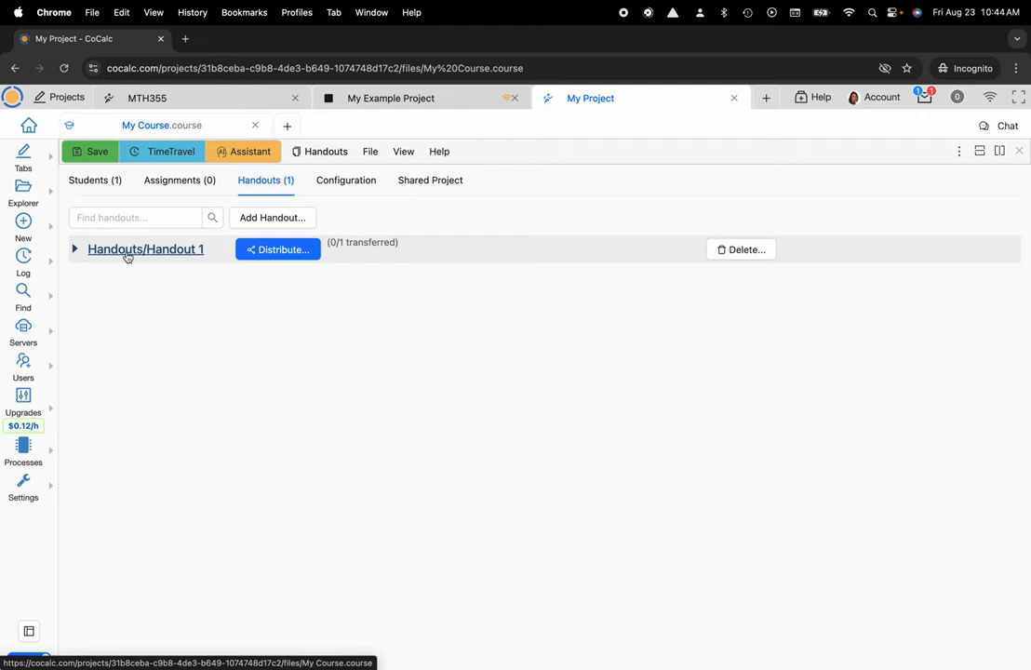
pyautogui.click(75, 250)
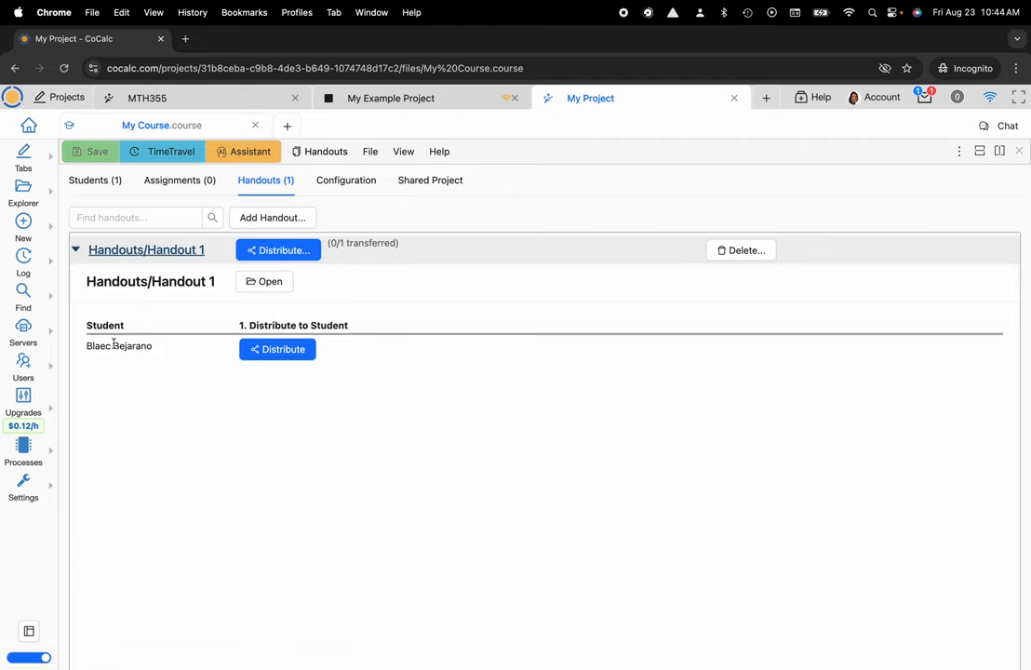